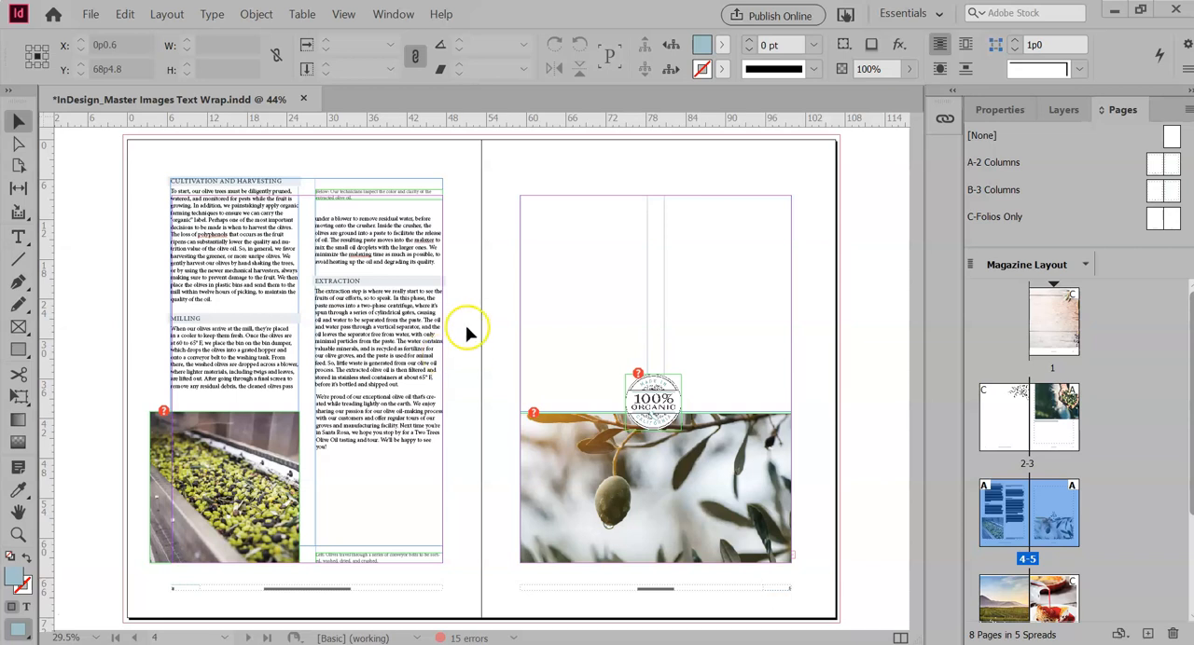
pyautogui.moveTo(495, 271)
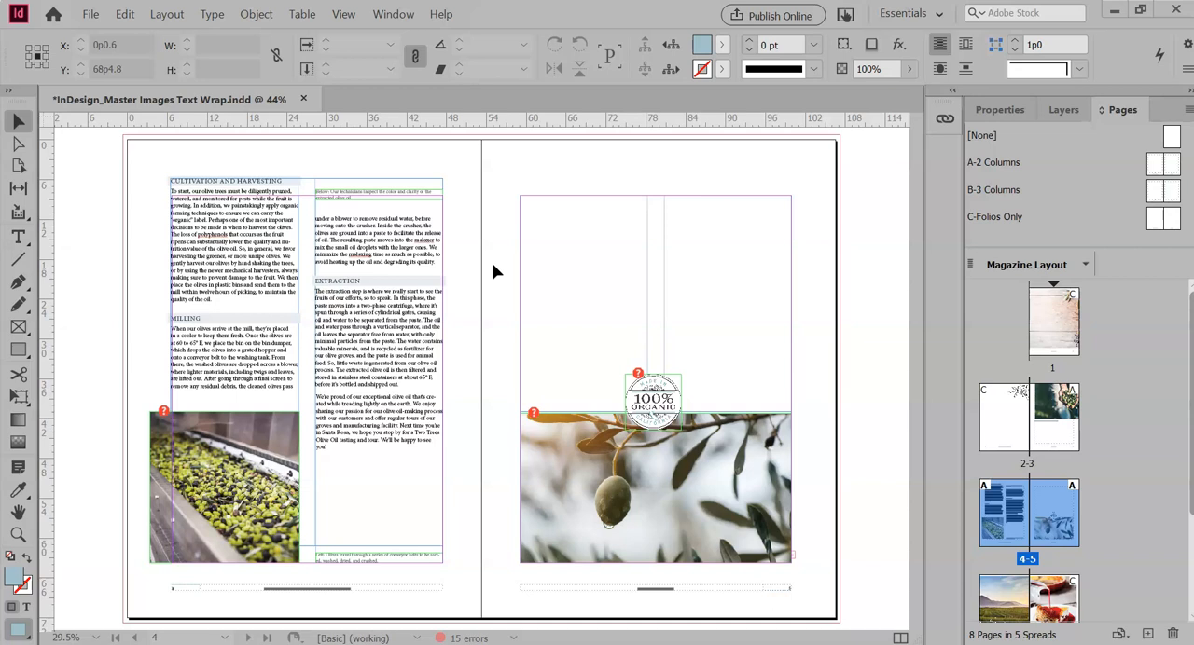
pyautogui.moveTo(496, 273)
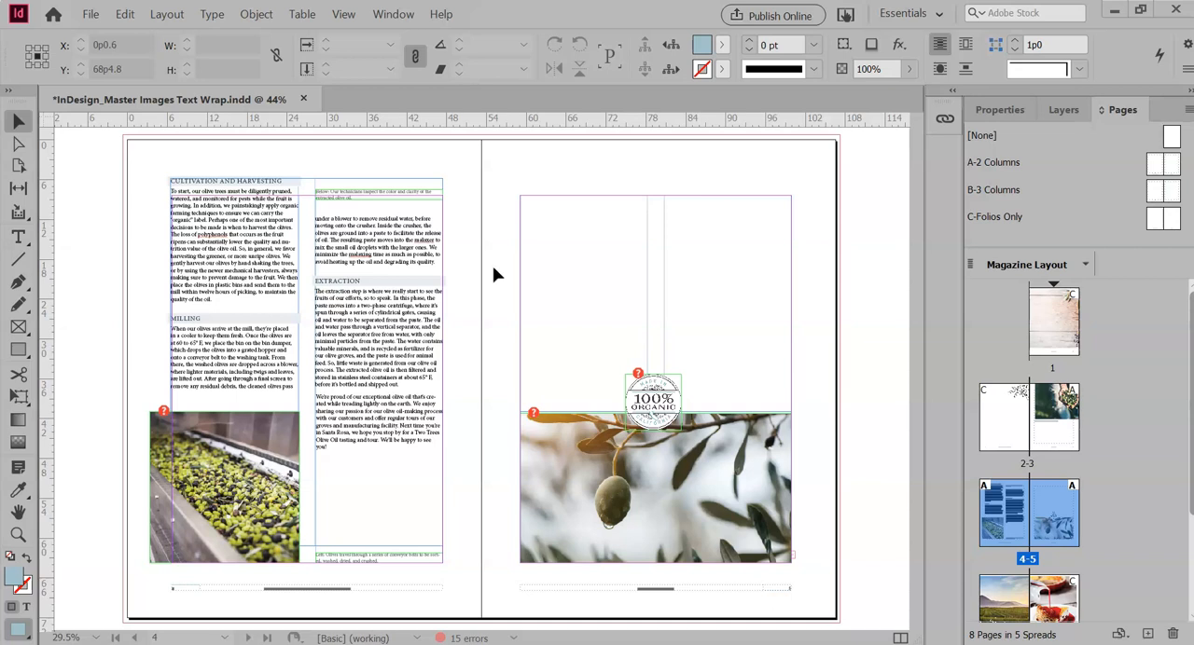
# Place the Baked Macaroni with Cheese photo at the right page's top-left column corner
pyautogui.click(91, 14)
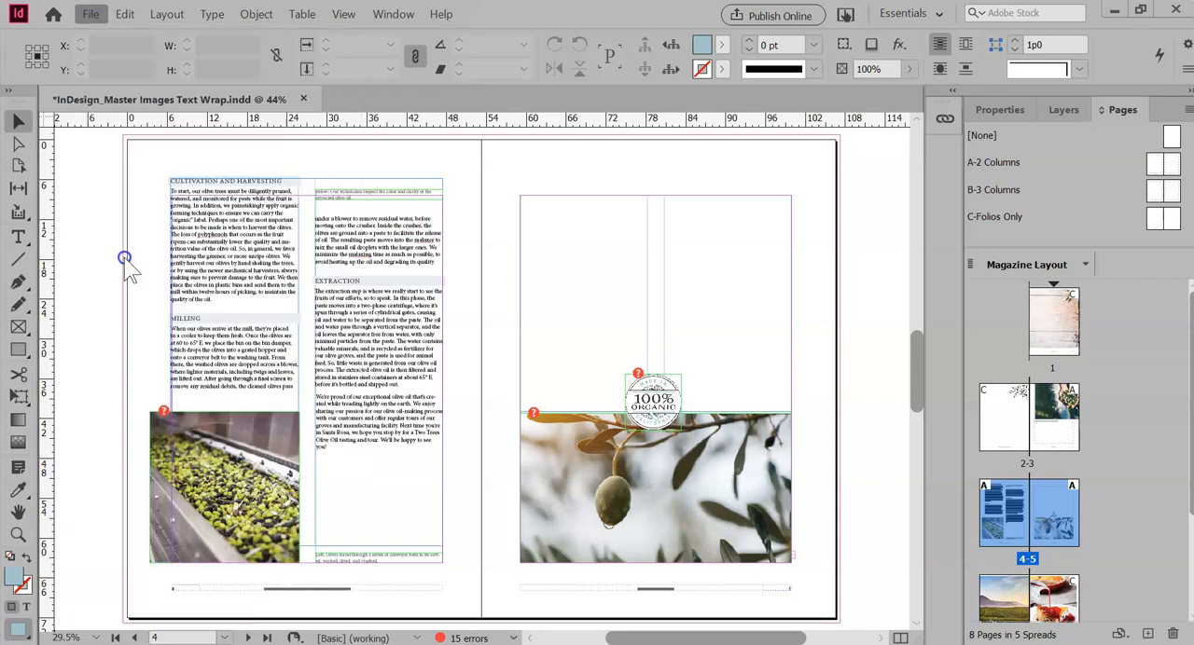
pyautogui.moveTo(485, 345)
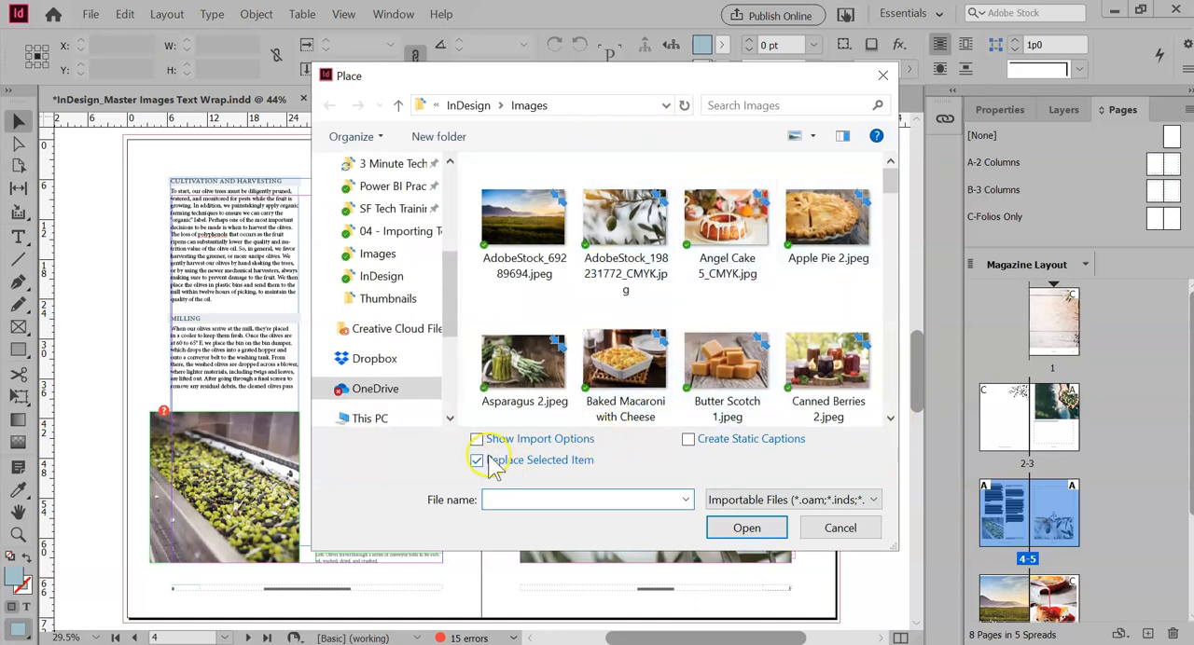
pyautogui.click(477, 460)
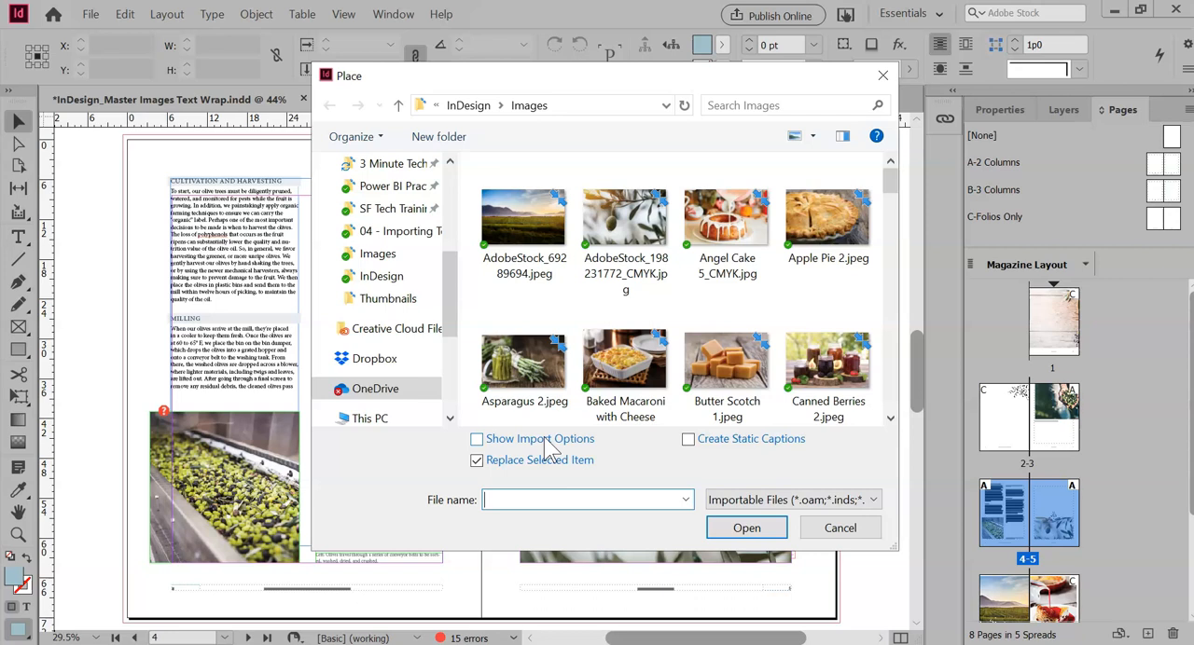
pyautogui.click(746, 528)
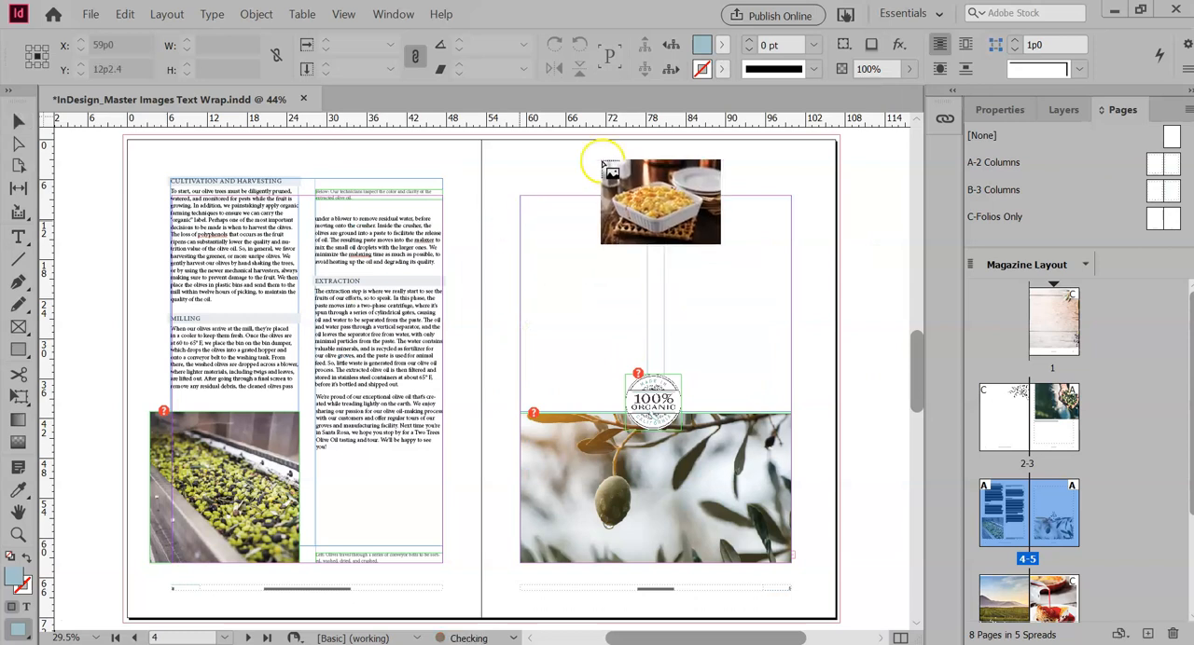
pyautogui.moveTo(659, 202); pyautogui.dragTo(589, 252)
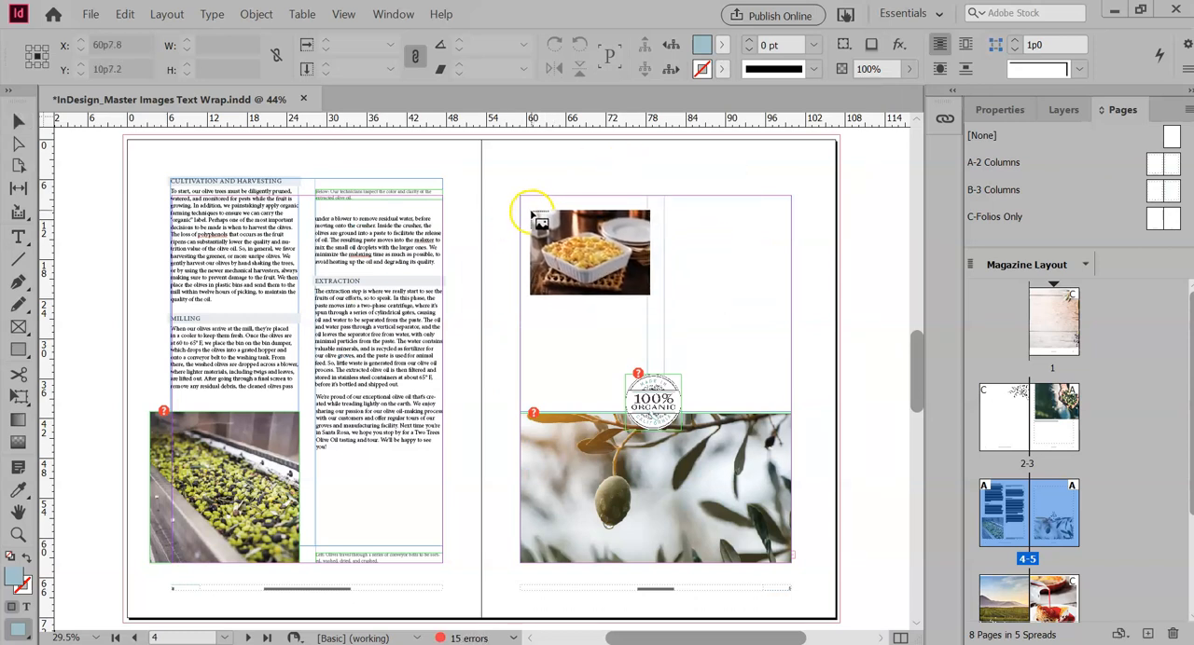
pyautogui.moveTo(589, 251); pyautogui.dragTo(576, 238)
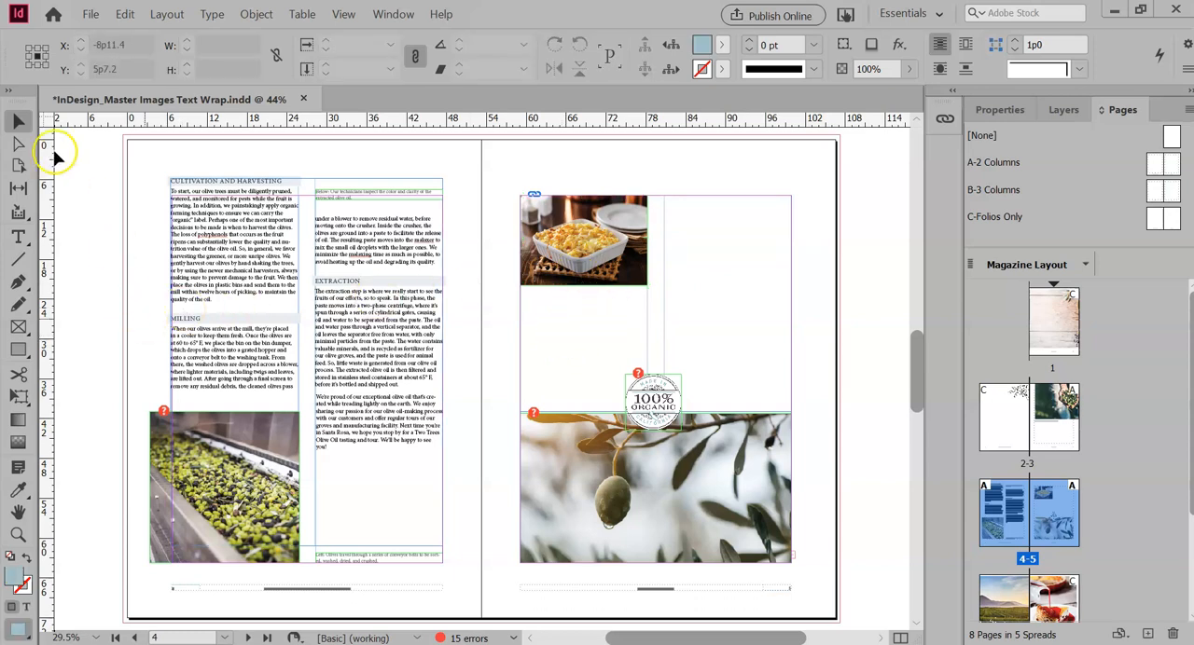
pyautogui.moveTo(19, 326)
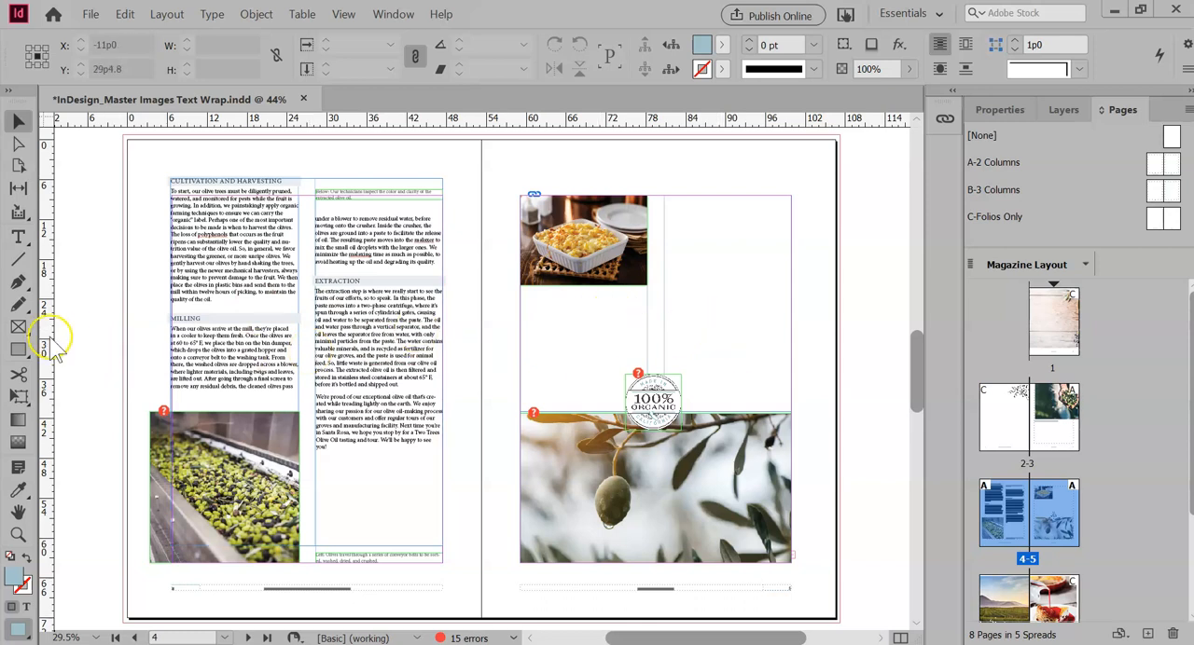
pyautogui.moveTo(19, 326)
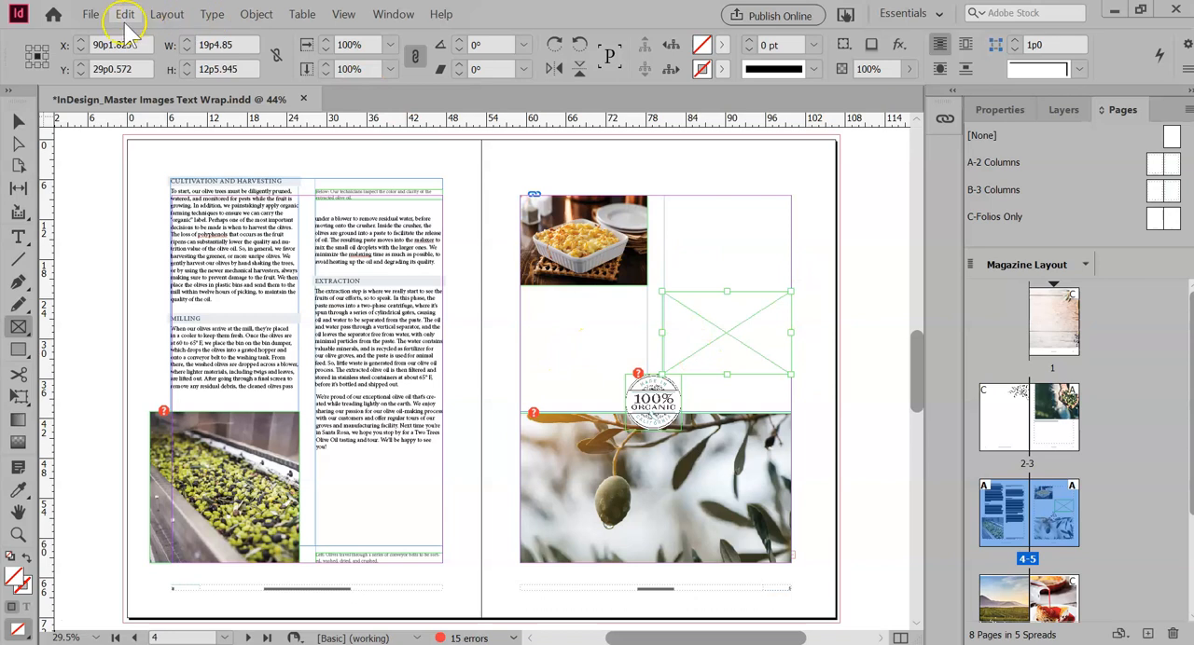
# Place Canned Berries 2.jpeg into the selected empty frame, replacing it
pyautogui.click(91, 13)
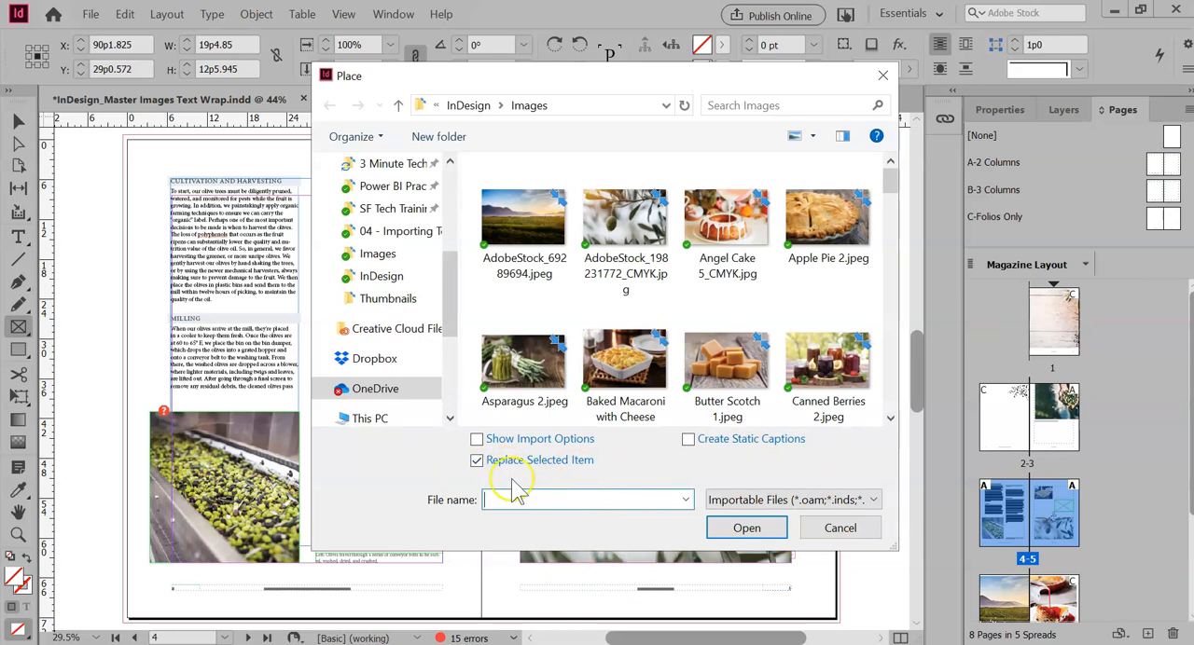
pyautogui.click(745, 528)
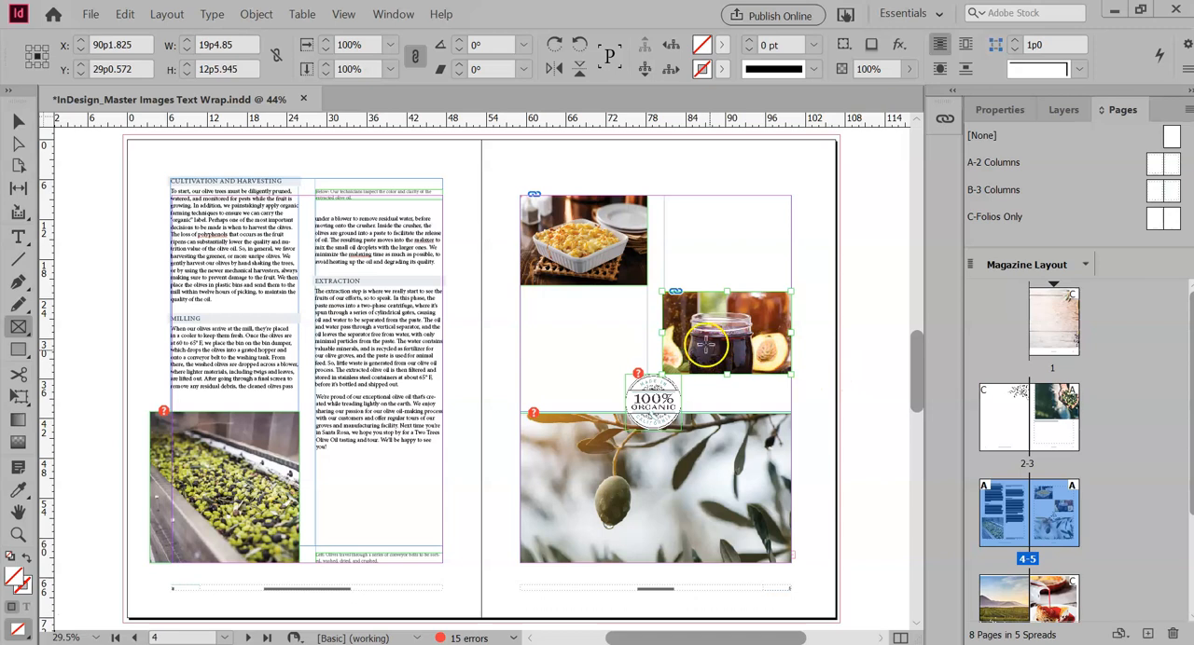
# Apply Fitting > Fit Content to Frame to the canned berries image frame
pyautogui.rightClick(709, 345)
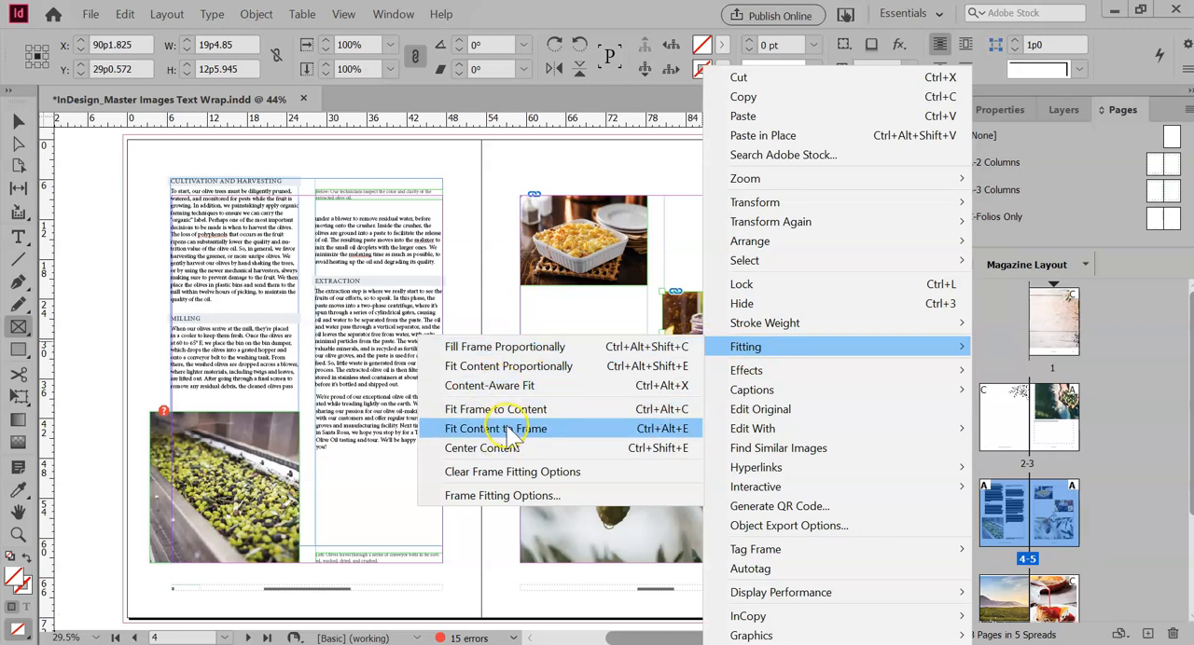
pyautogui.moveTo(471, 428)
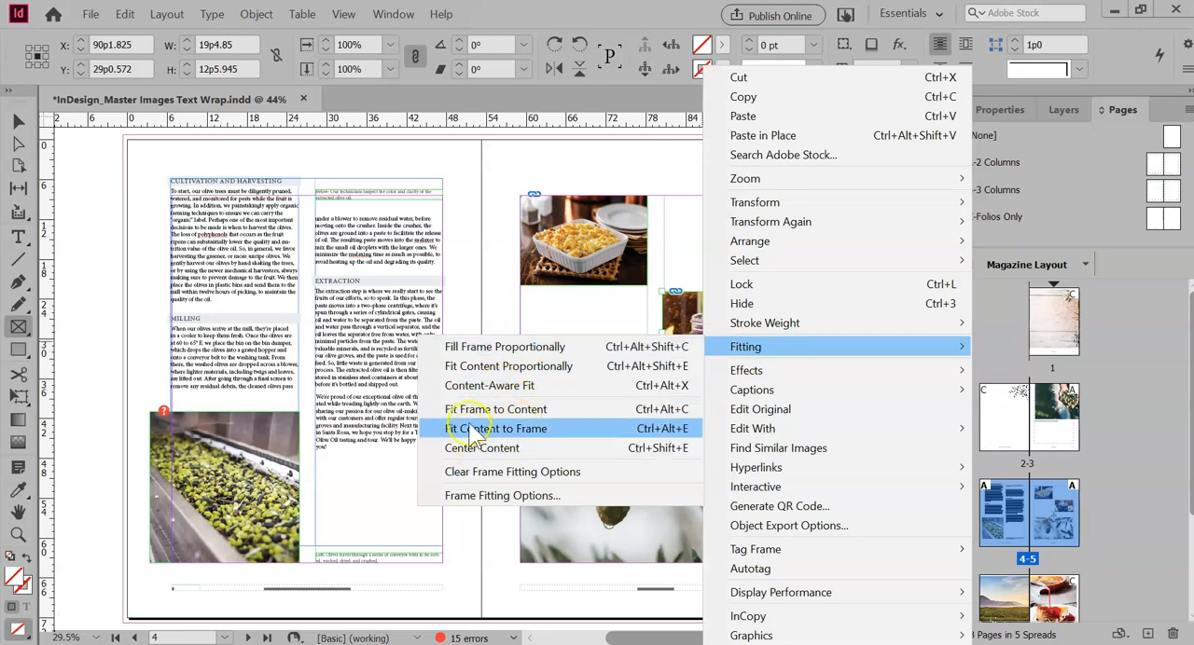
pyautogui.moveTo(496, 409)
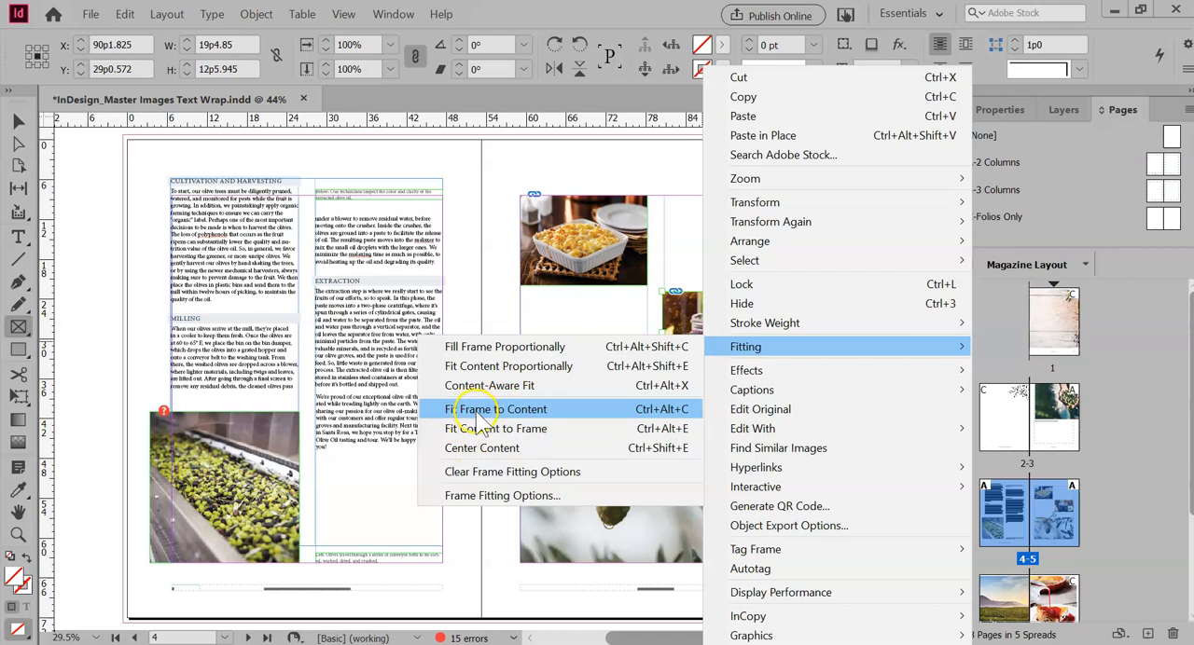
pyautogui.moveTo(496, 428)
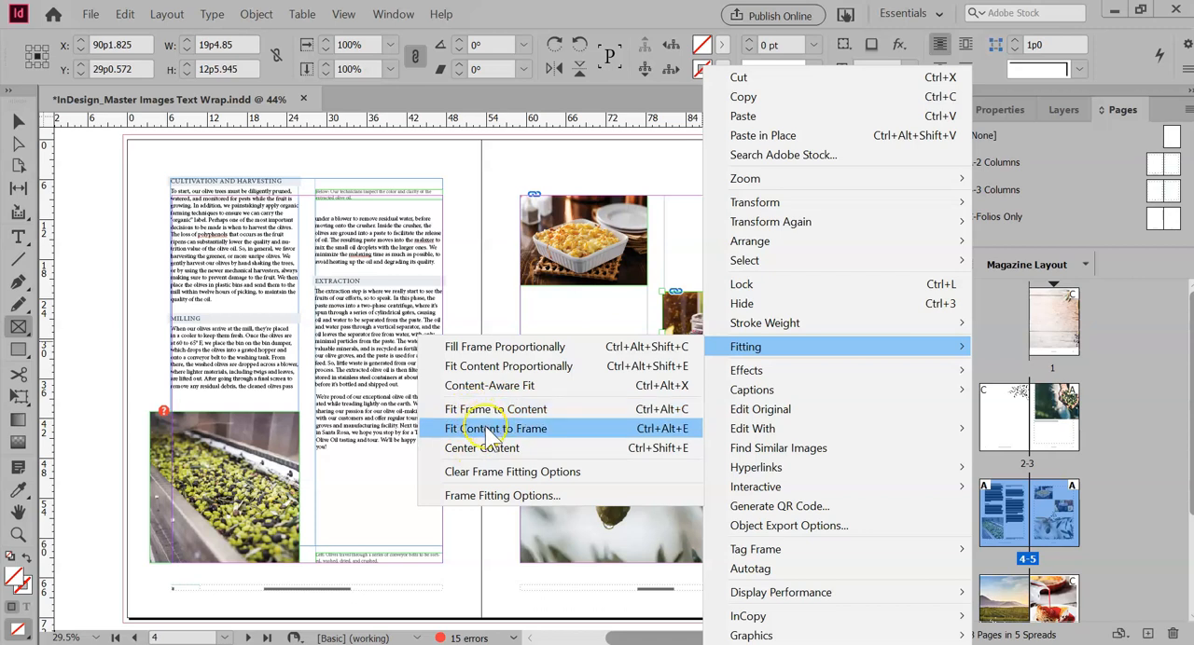
pyautogui.moveTo(488, 434)
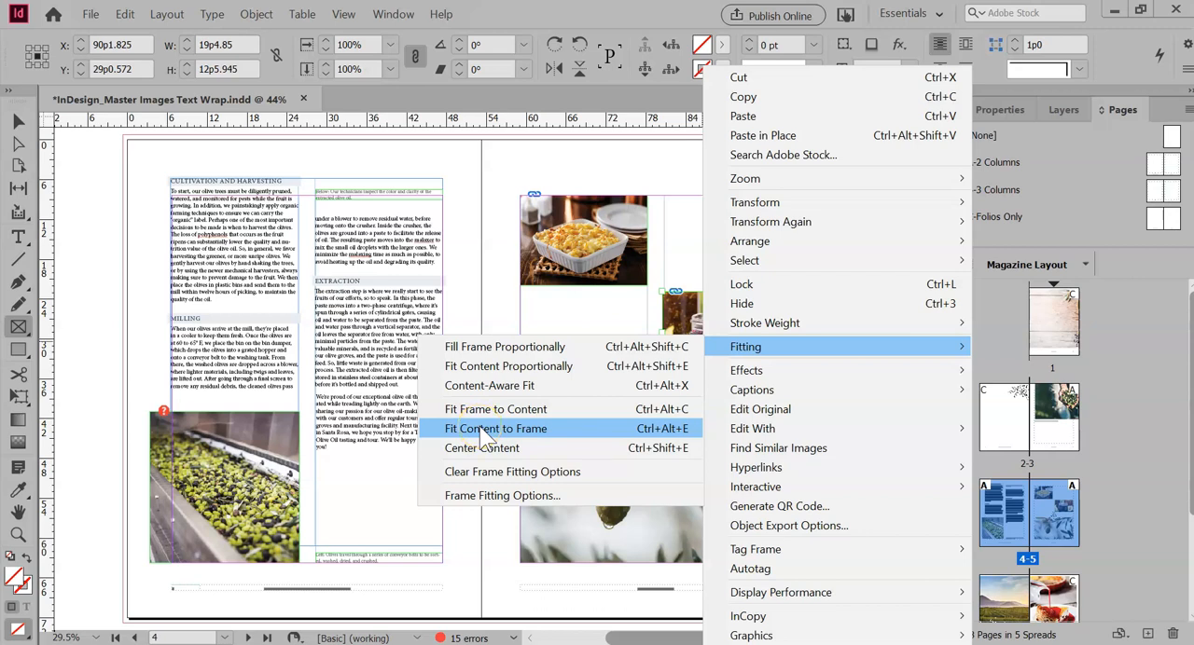
pyautogui.click(496, 428)
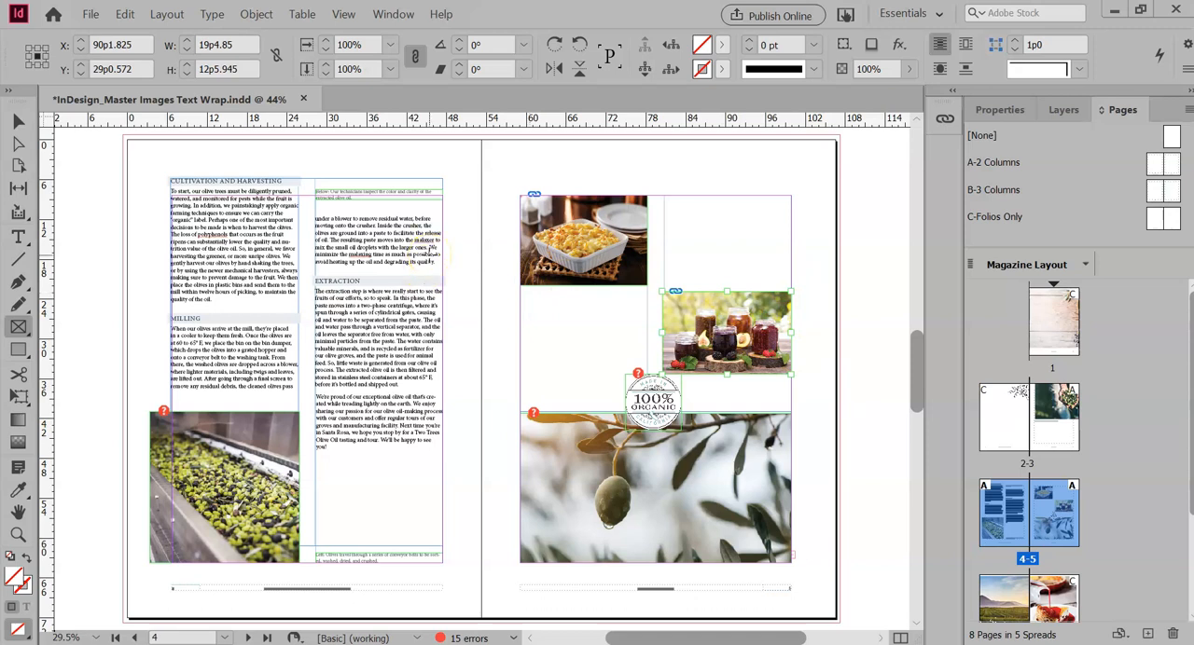
pyautogui.moveTo(485, 418)
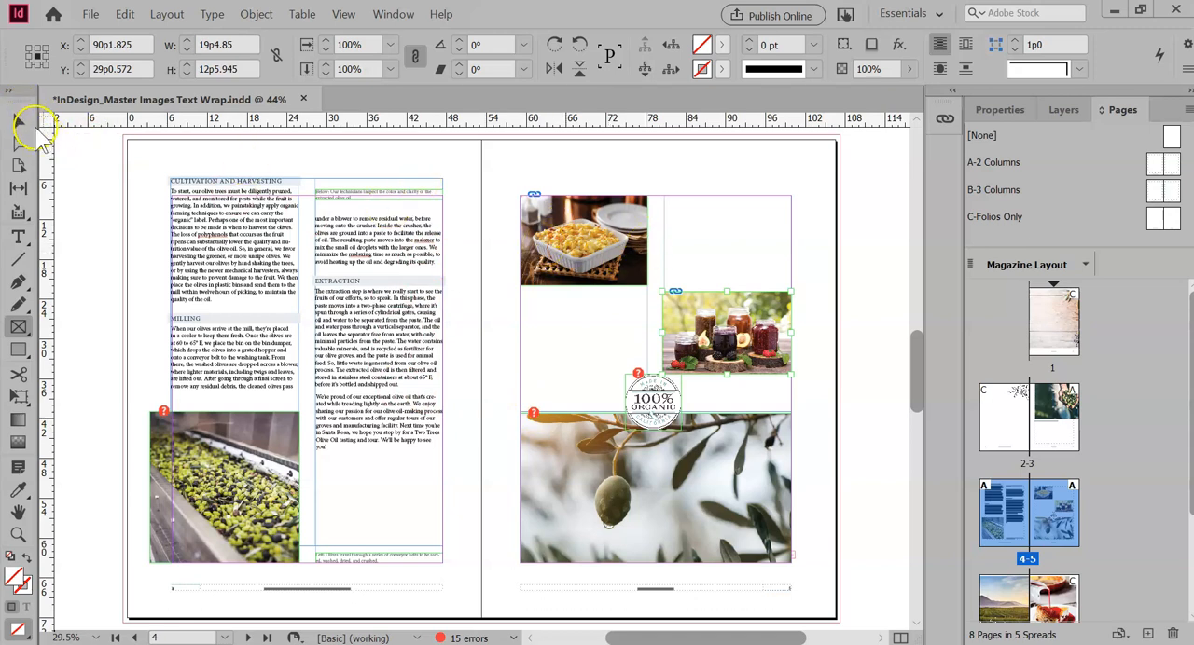
pyautogui.moveTo(17, 124)
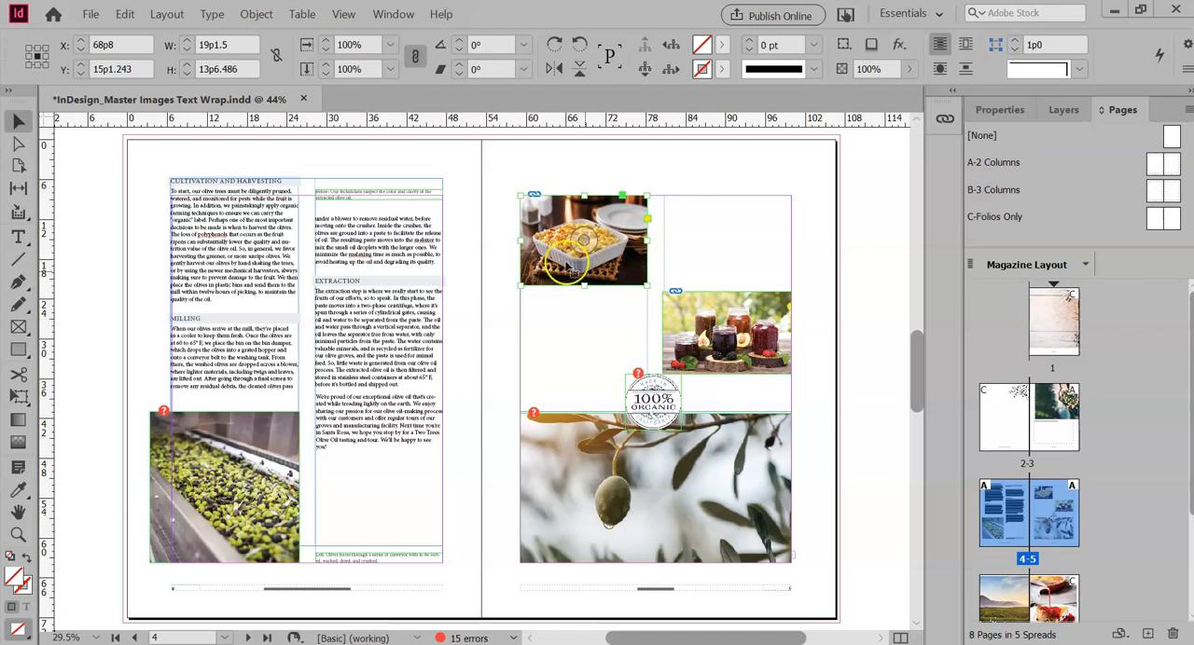
pyautogui.moveTo(601, 288)
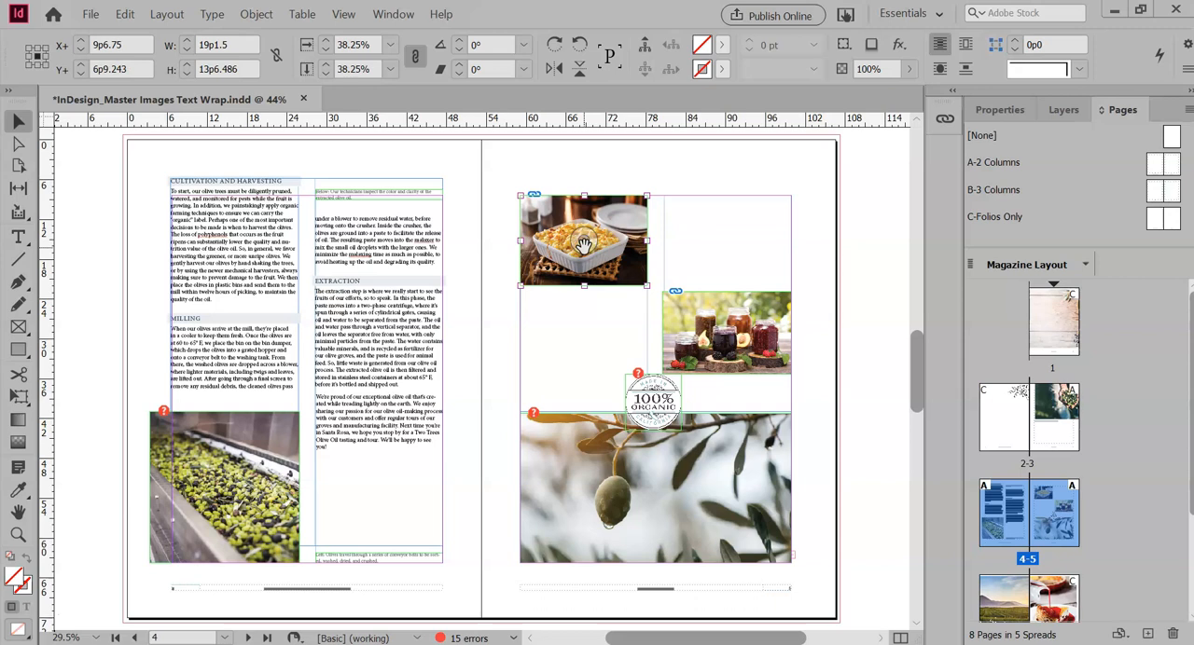
pyautogui.moveTo(546, 261)
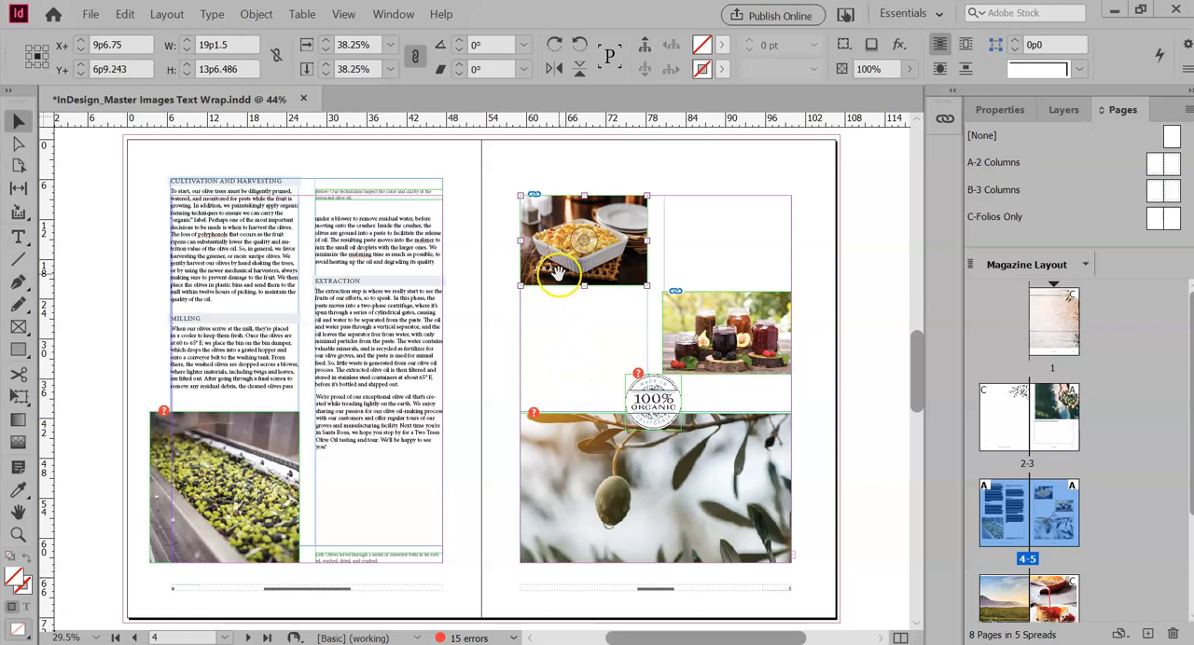
pyautogui.moveTo(604, 247)
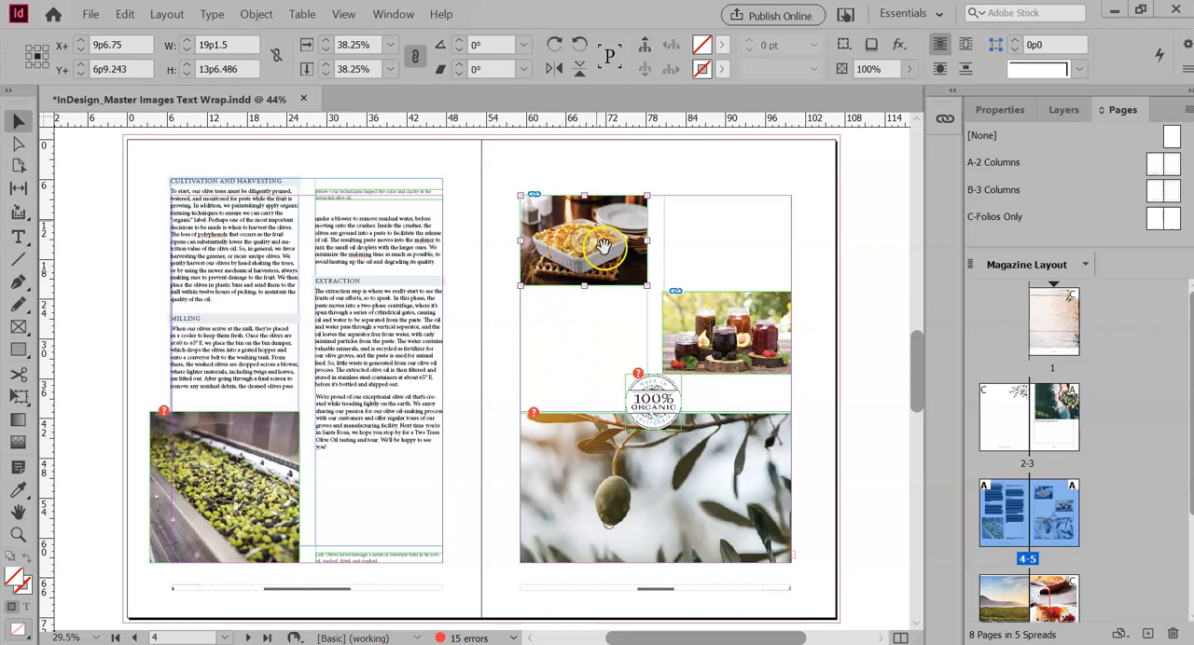
pyautogui.moveTo(546, 258)
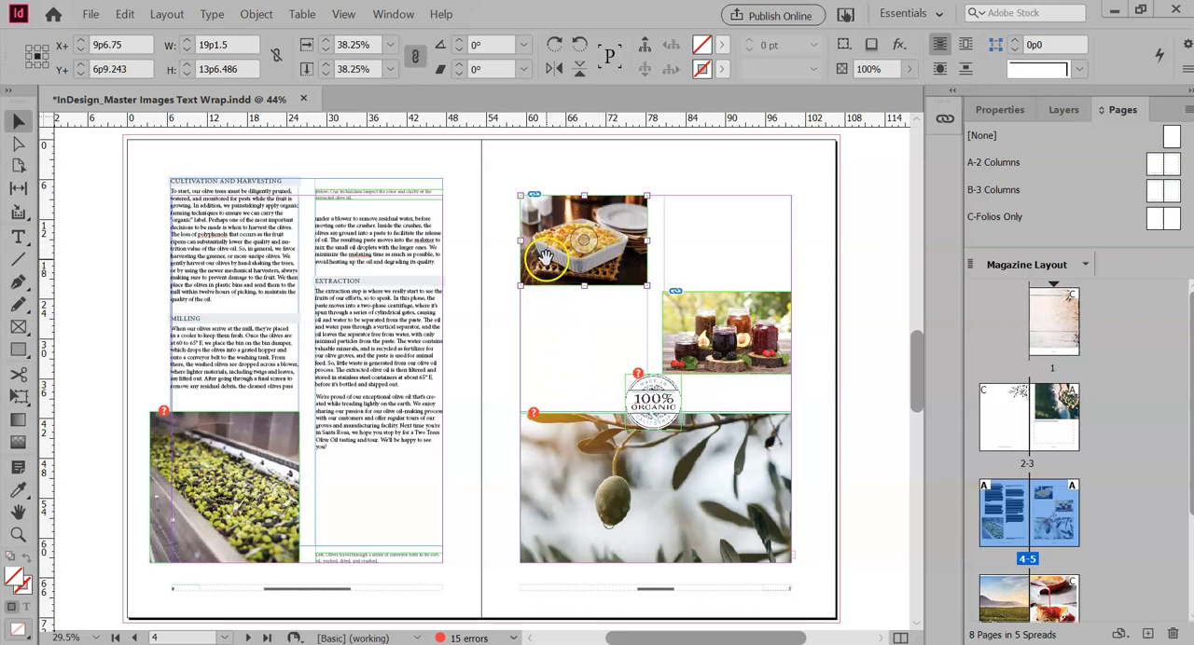
pyautogui.moveTo(553, 323)
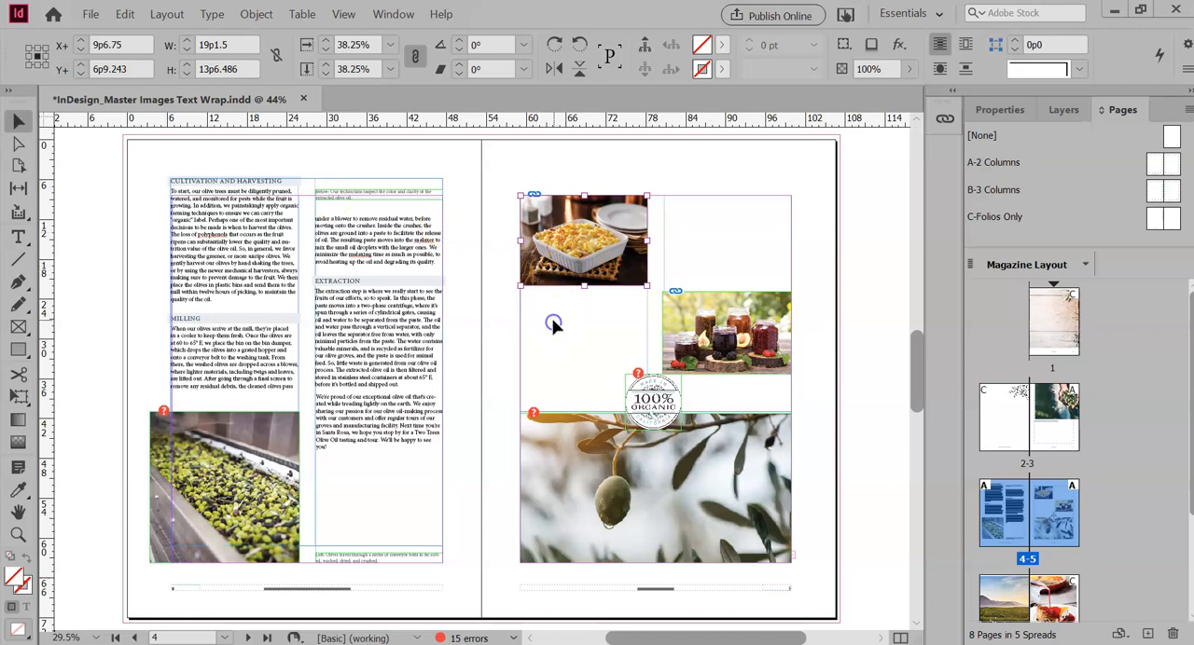
# Drag the baked dish photo into the left page's second column under Extraction
pyautogui.moveTo(554, 324); pyautogui.dragTo(438, 350)
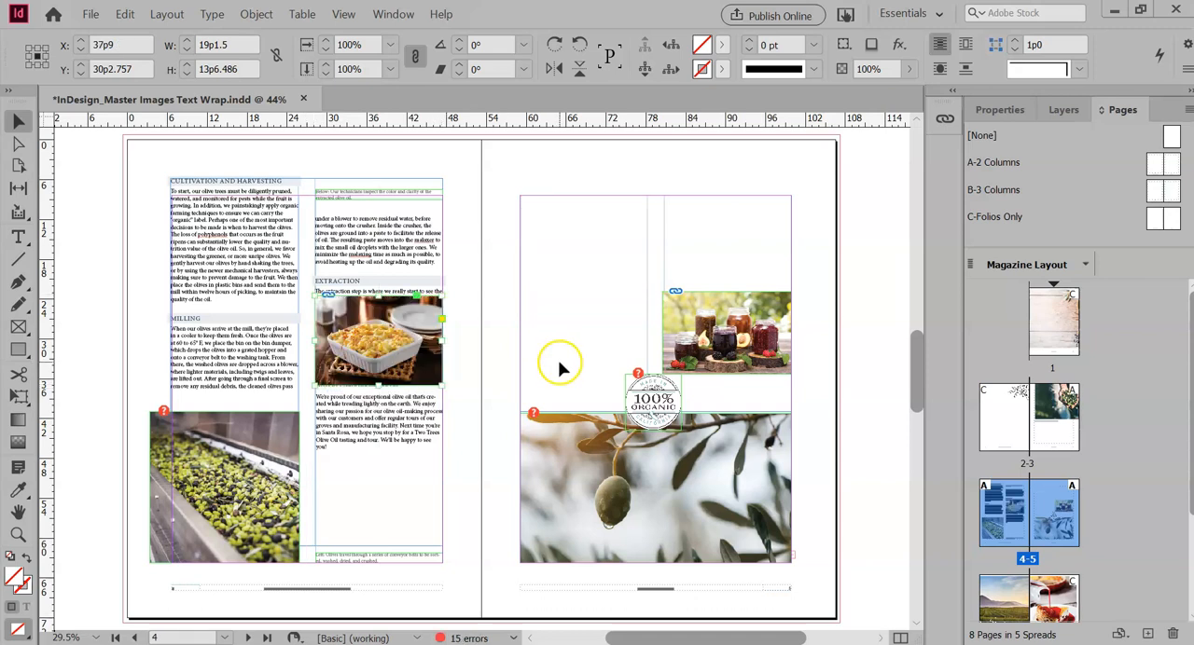
pyautogui.moveTo(531, 283)
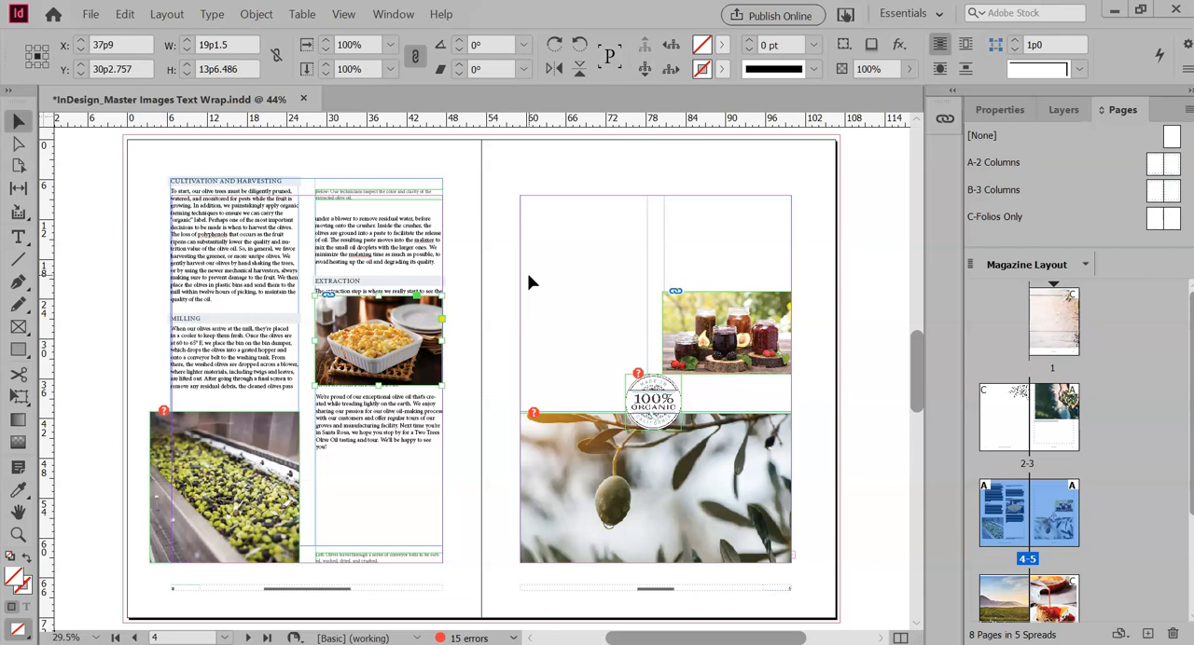
# Open the Text Wrap panel from the Window menu and reposition it
pyautogui.click(392, 14)
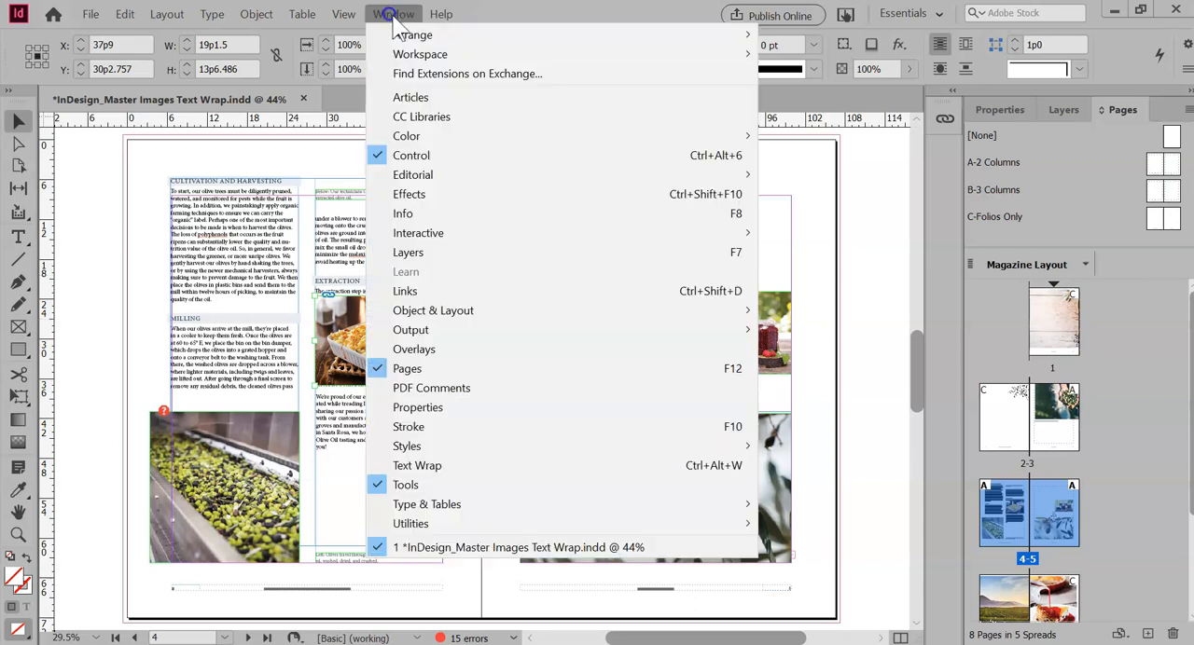
pyautogui.moveTo(417, 465)
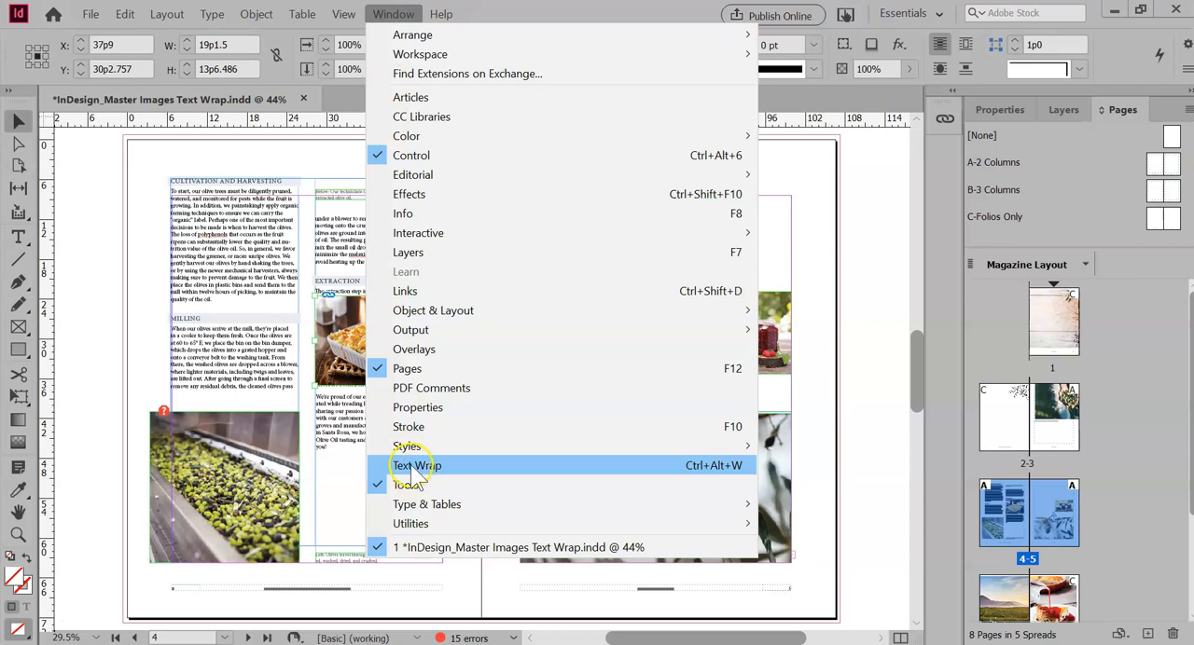
pyautogui.click(417, 465)
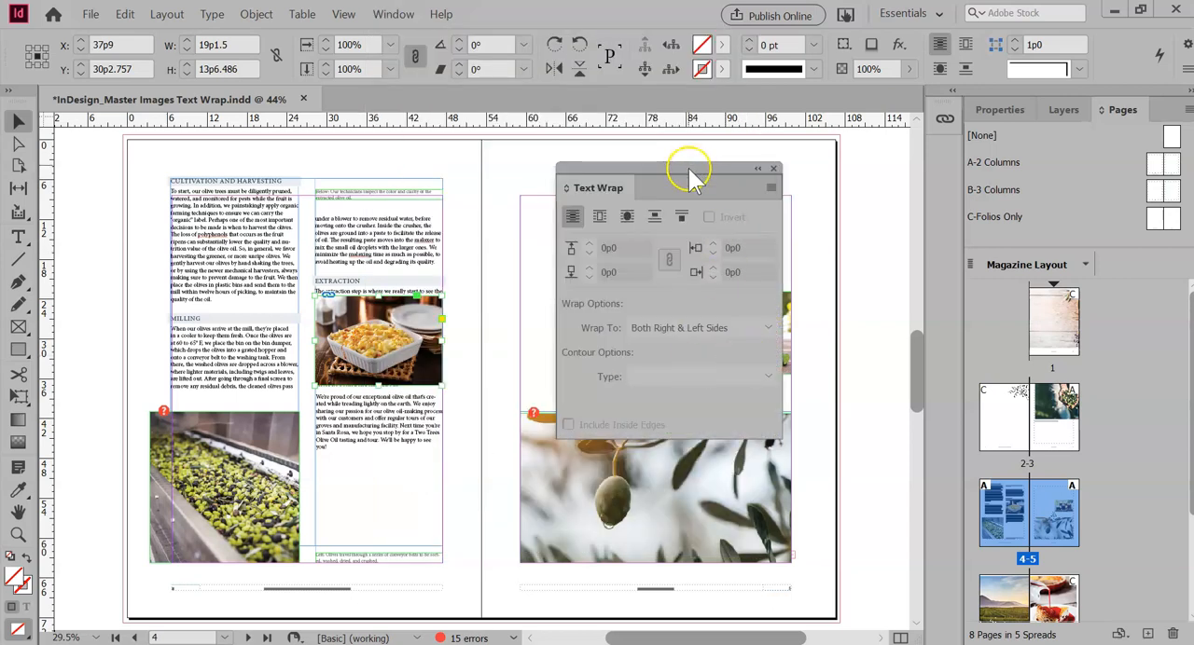
pyautogui.moveTo(690, 172); pyautogui.dragTo(676, 154)
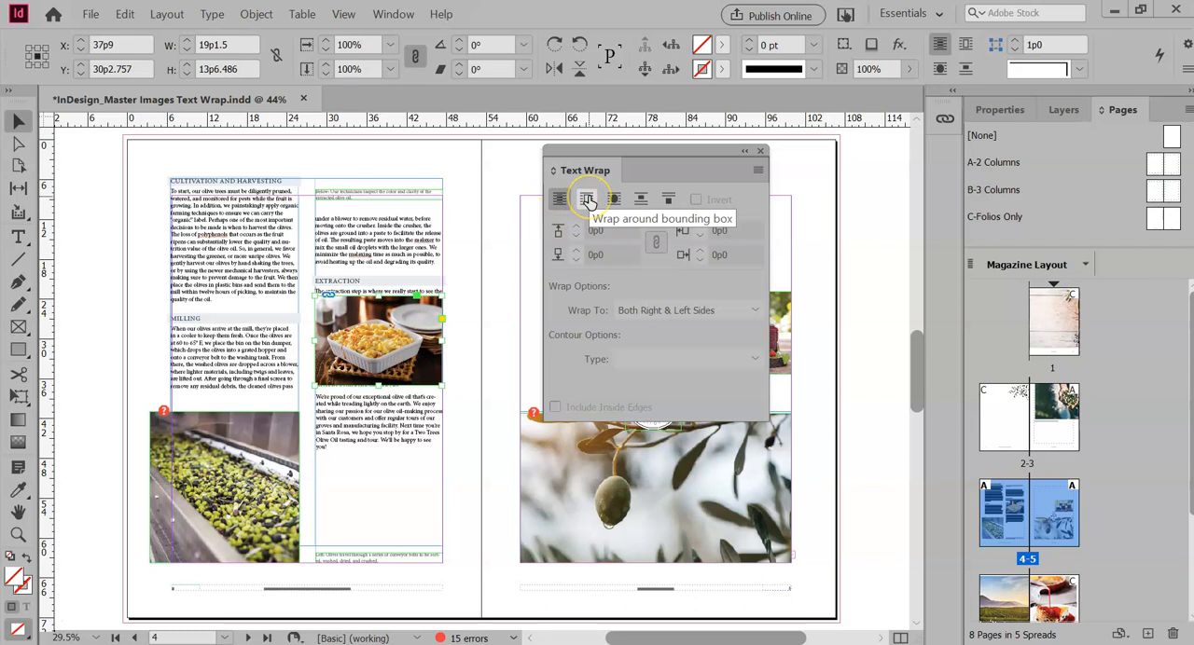
# Wrap text around the dish photo's bounding box, move it lower, set top offset 0p3
pyautogui.click(588, 199)
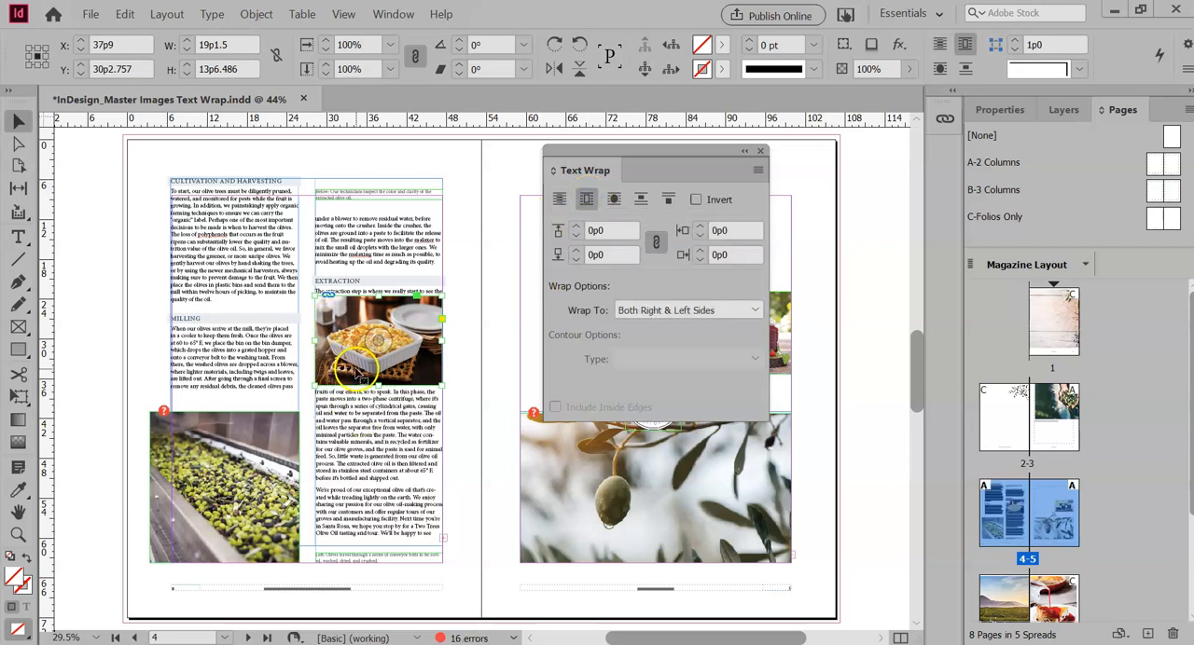
pyautogui.moveTo(614, 199)
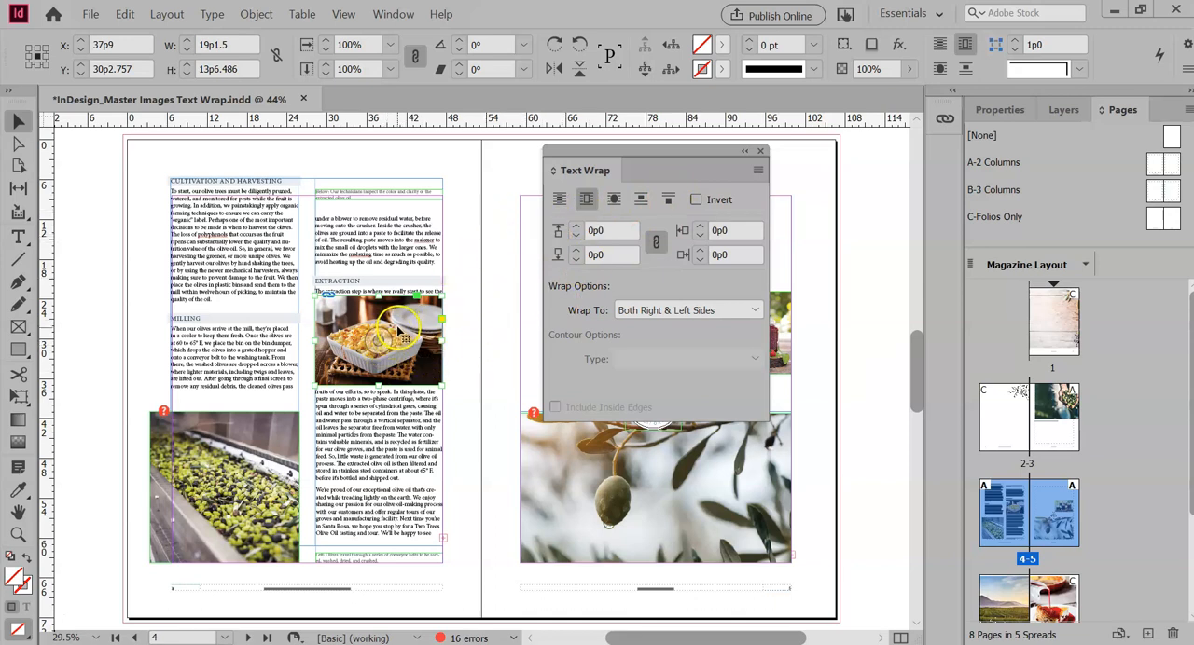
pyautogui.moveTo(401, 327); pyautogui.dragTo(392, 392)
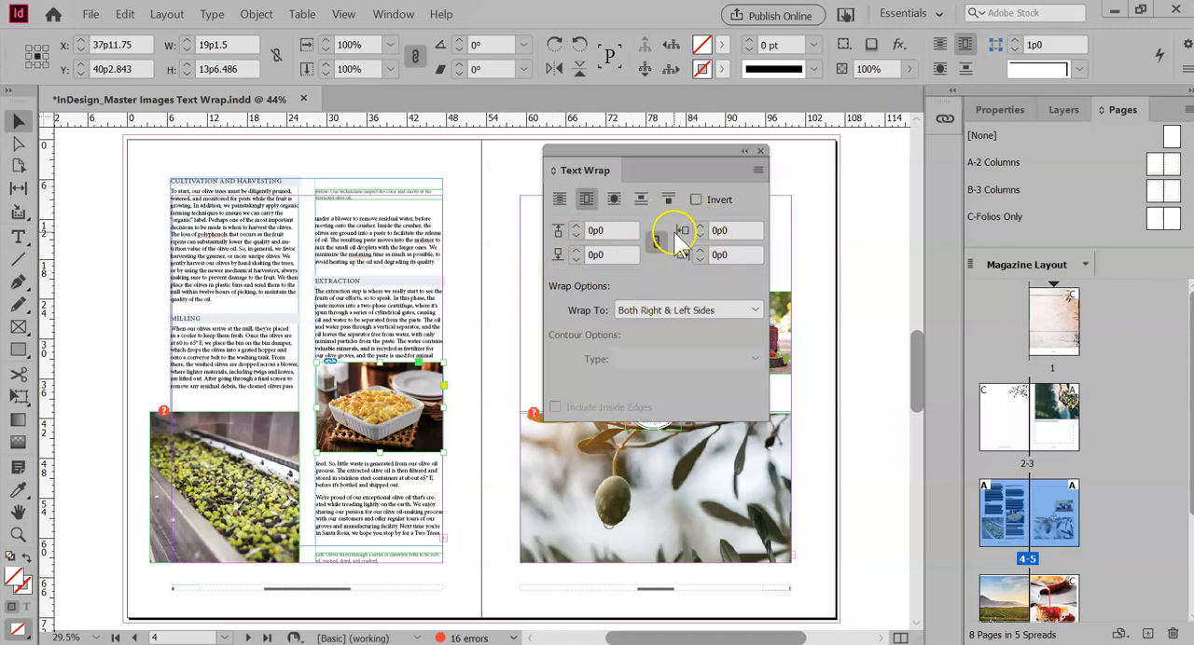
pyautogui.moveTo(656, 243)
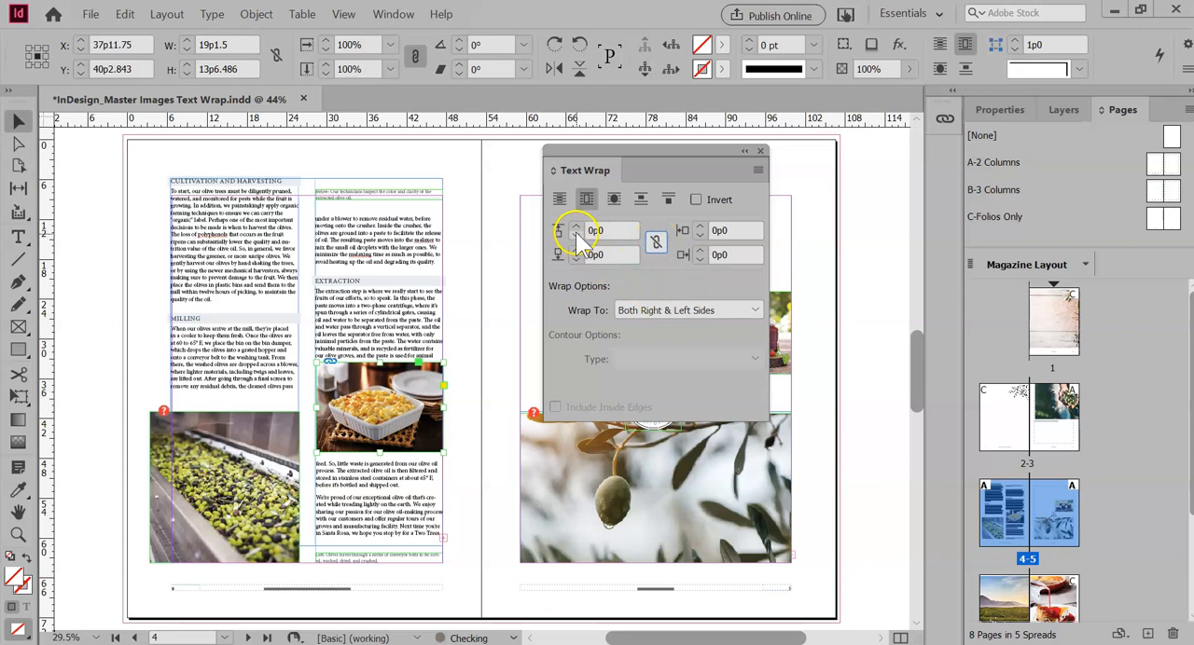
pyautogui.click(576, 225)
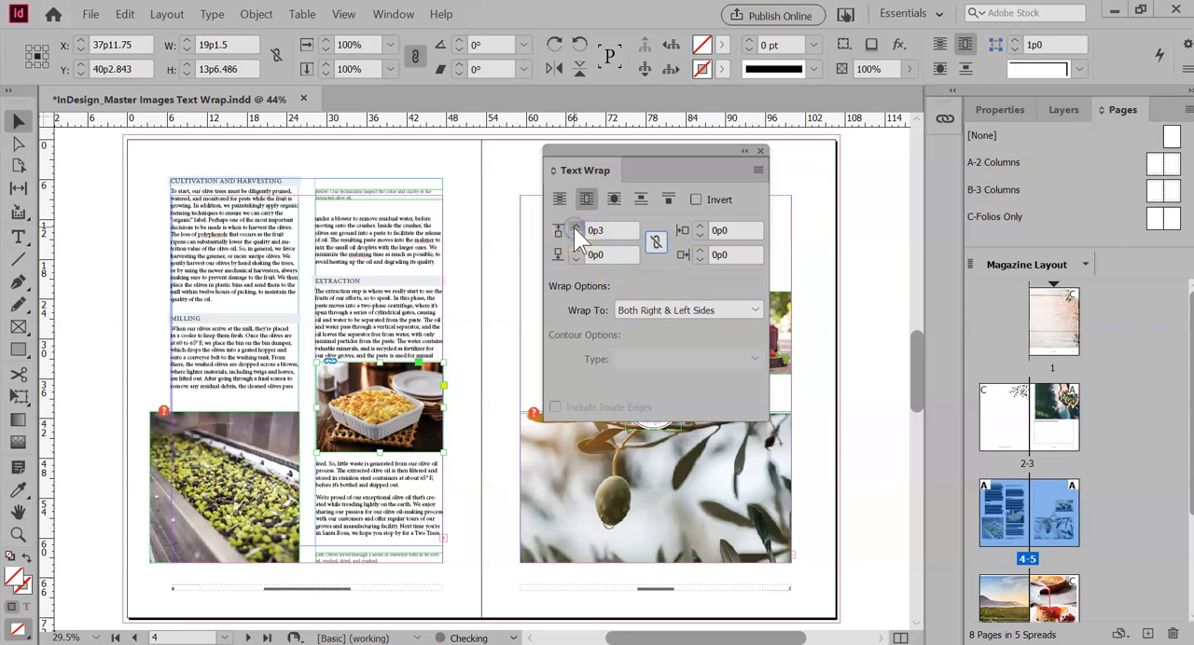